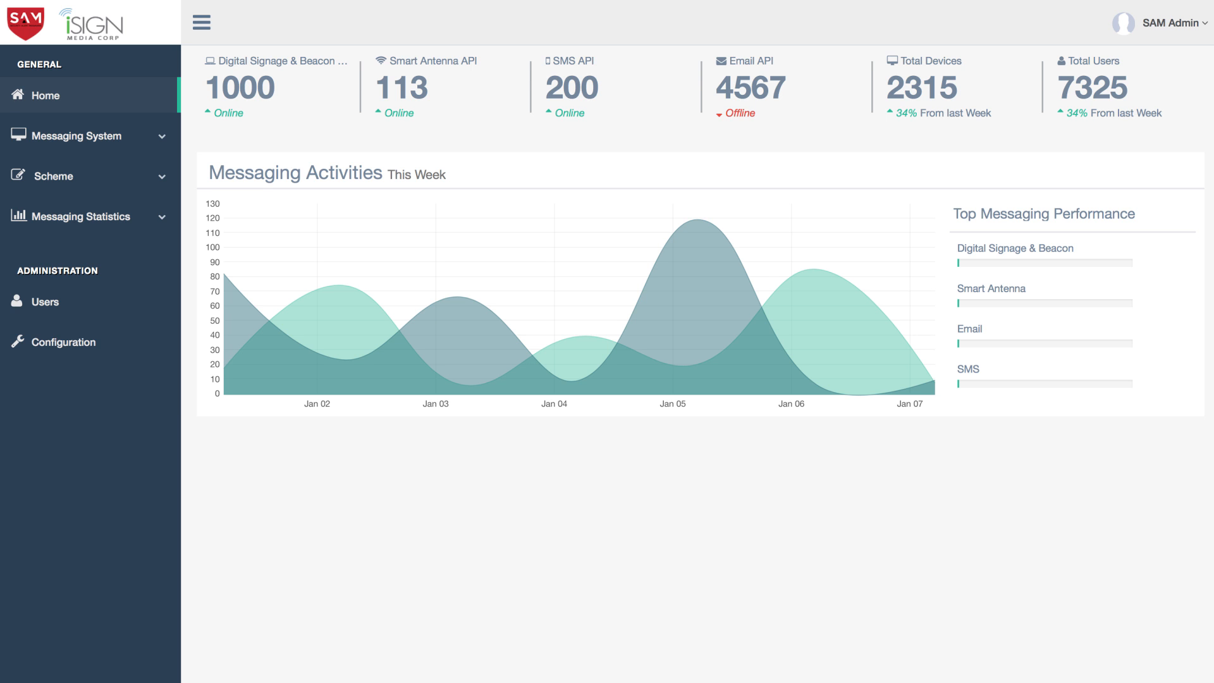
- Leave the SAM Admin dashboard Home page to view the 'Please Confirm Your SAM Subscription' email
click(51, 176)
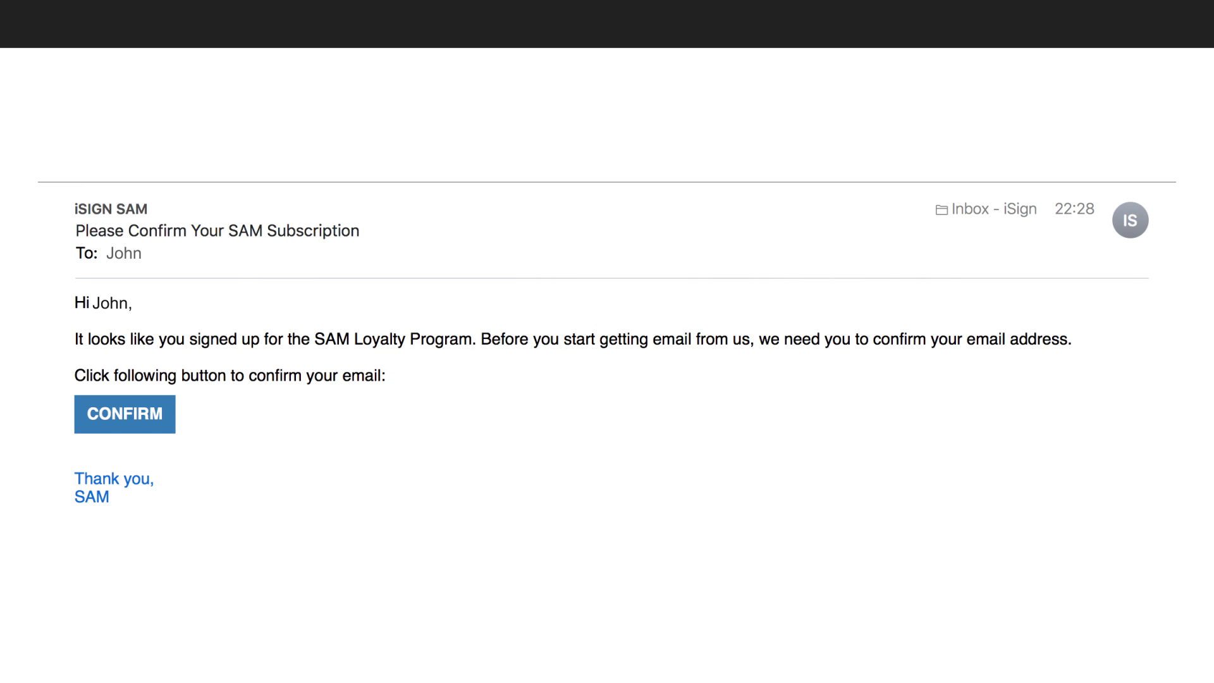
- Confirm the SAM Loyalty Program email address, landing on the member Preferences page
click(124, 414)
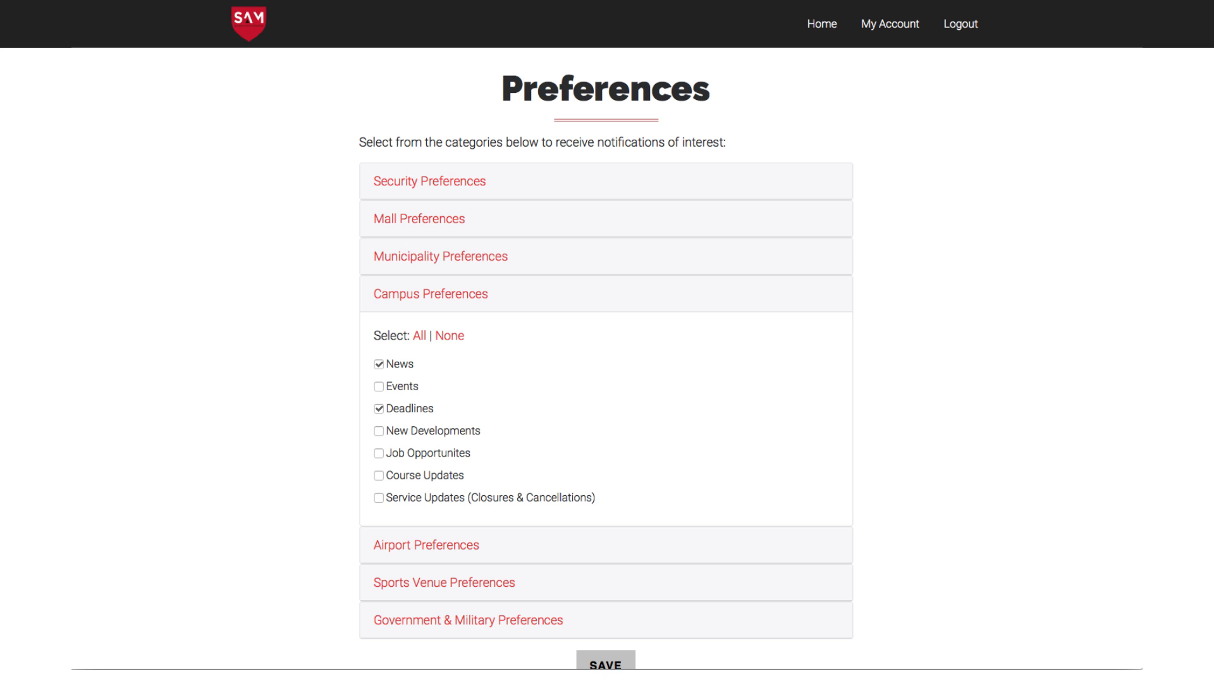
- Expand Municipality and Sports Venue Preferences, then reach Scheme > Email Manager with its two promotions
click(429, 181)
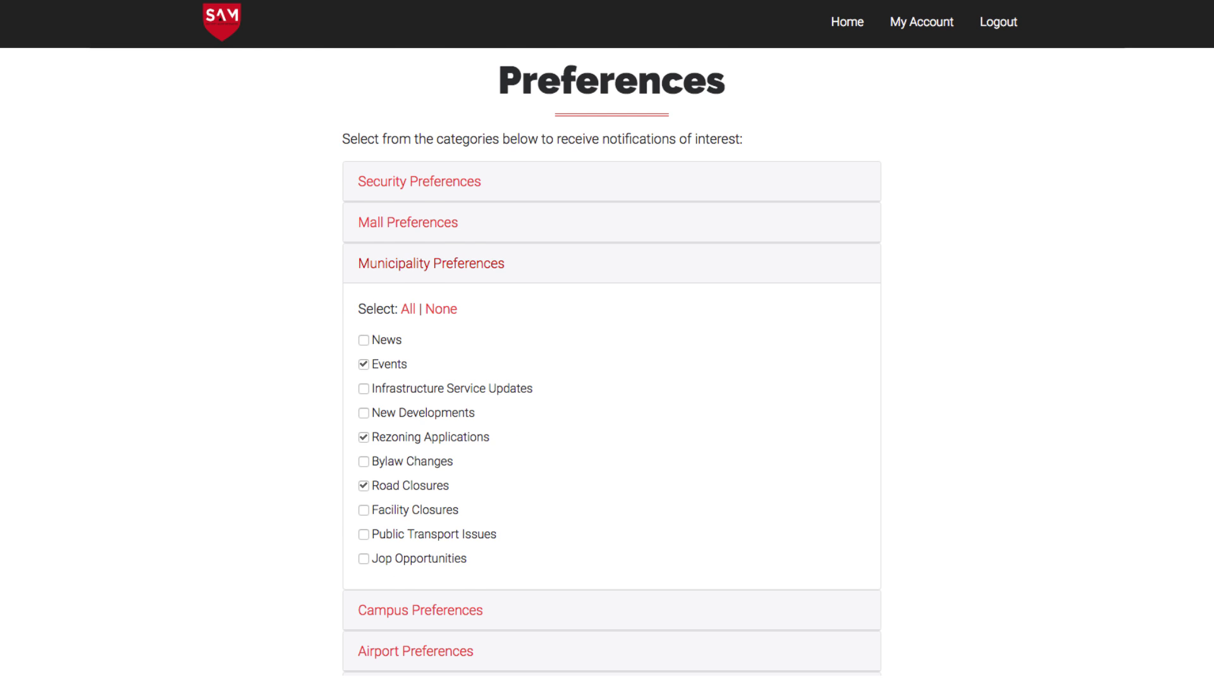
click(434, 334)
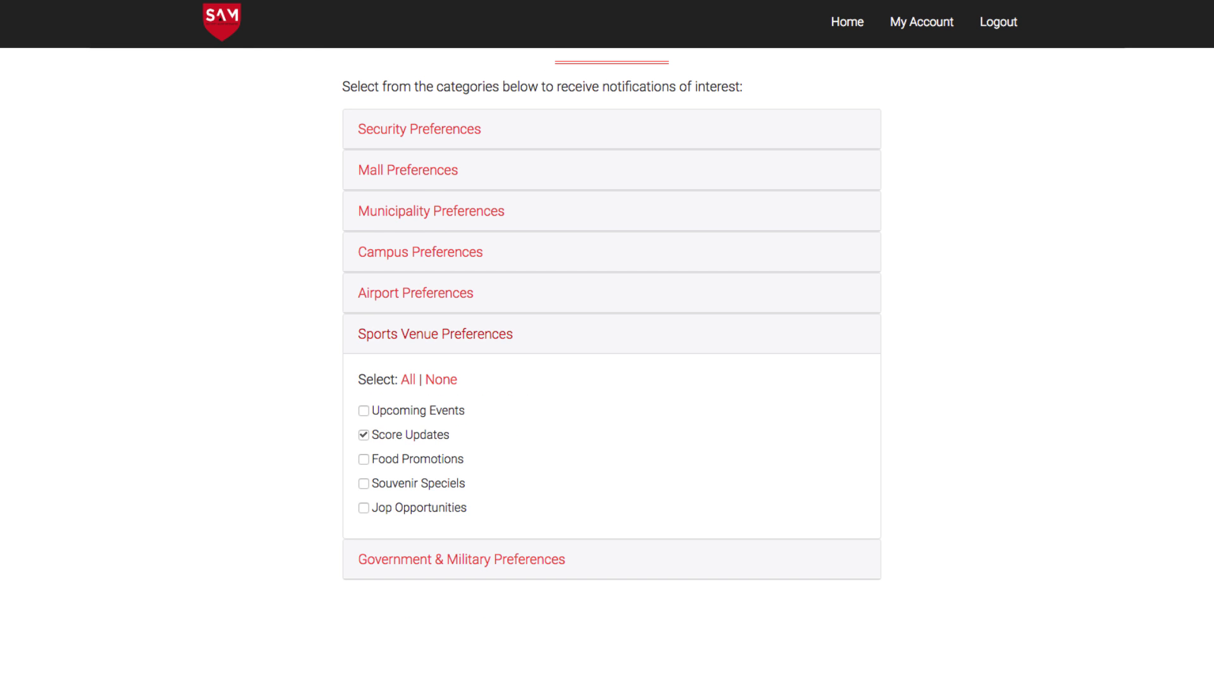
click(460, 375)
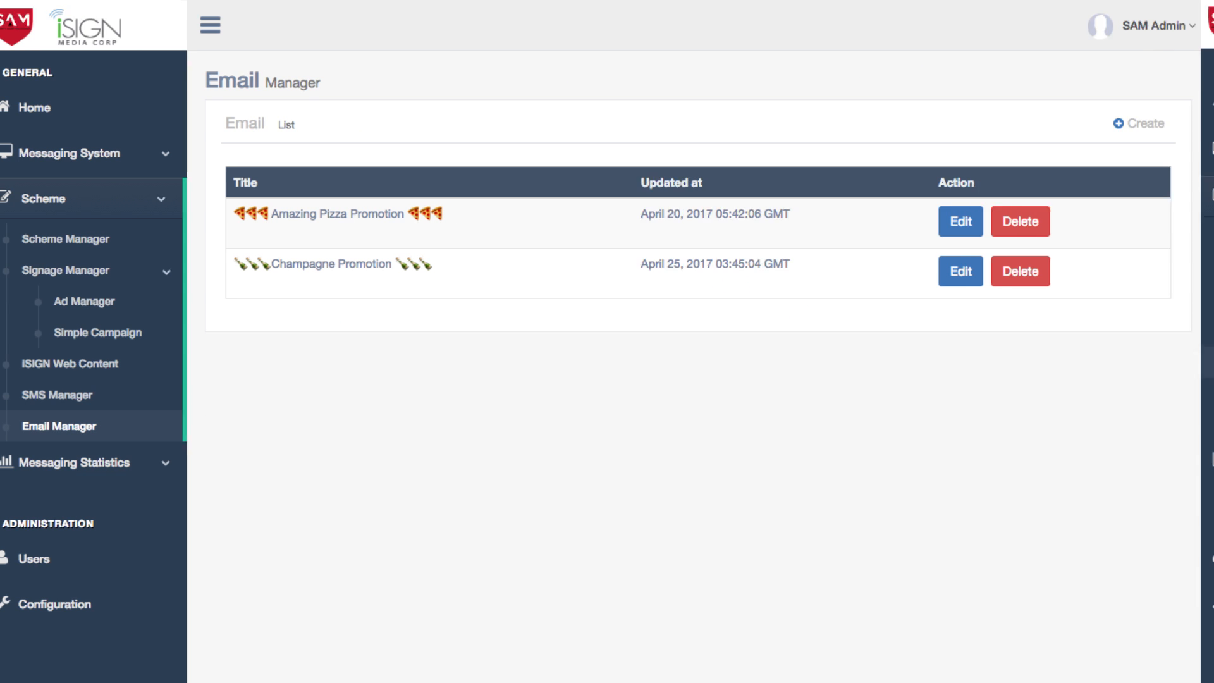
- View the ISIGN Web Content versions list, then the Signage Ad Manager list of nine ads
click(86, 365)
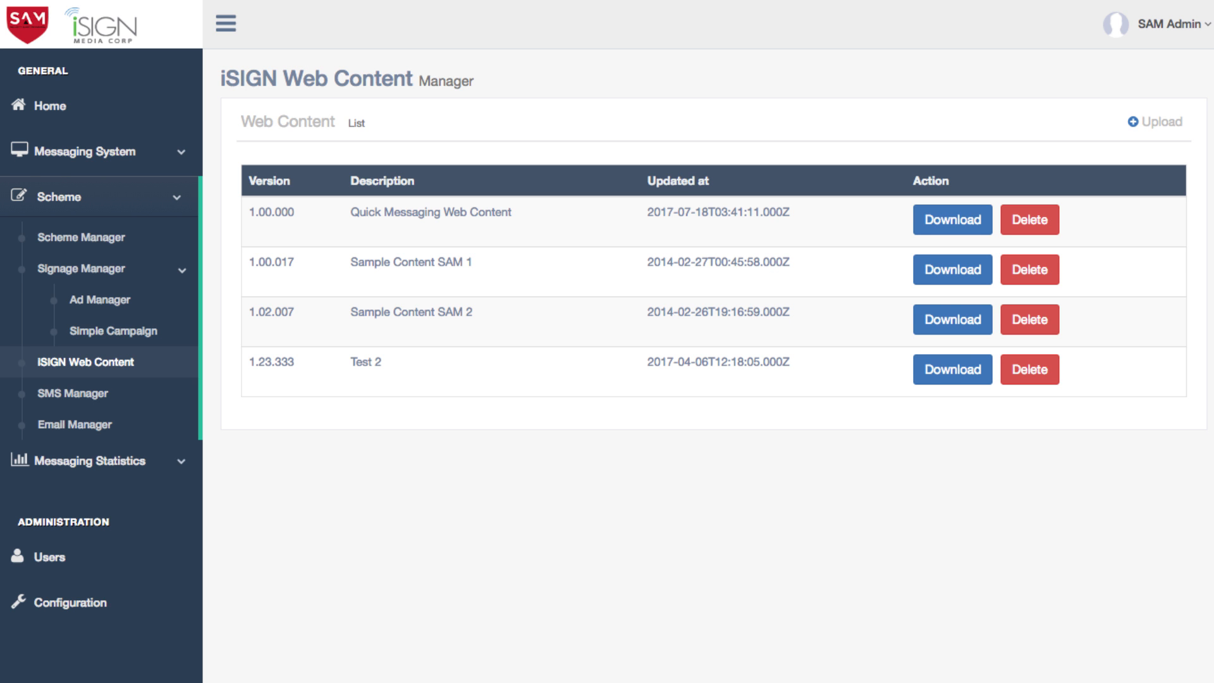
click(99, 303)
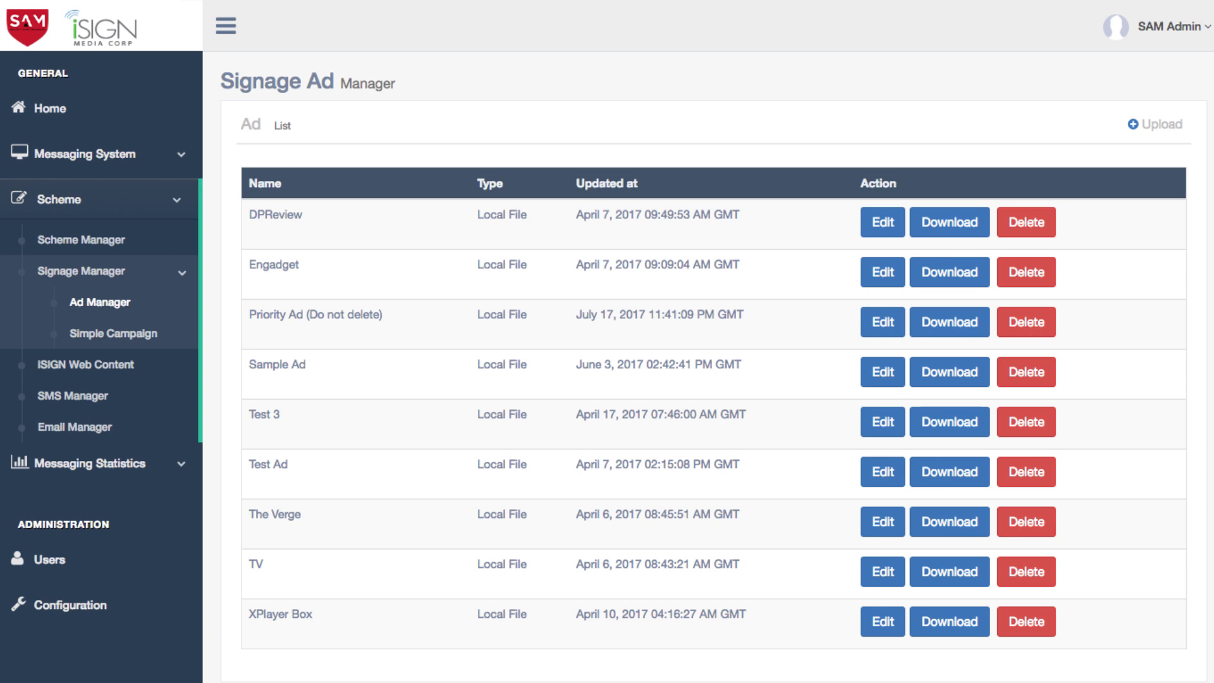